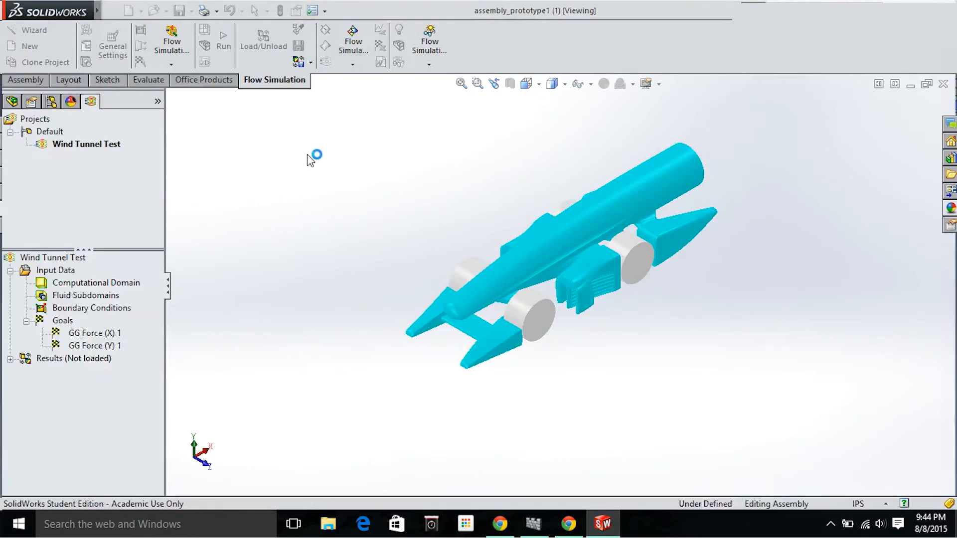
Launch a new Wind Tunnel Test calculation and bring up the solver progress window
left_click(224, 42)
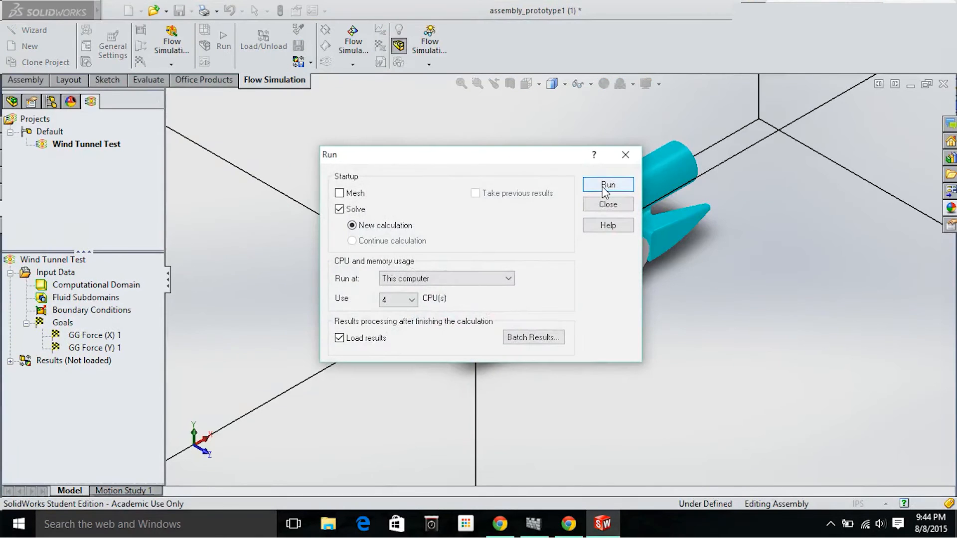
left_click(607, 184)
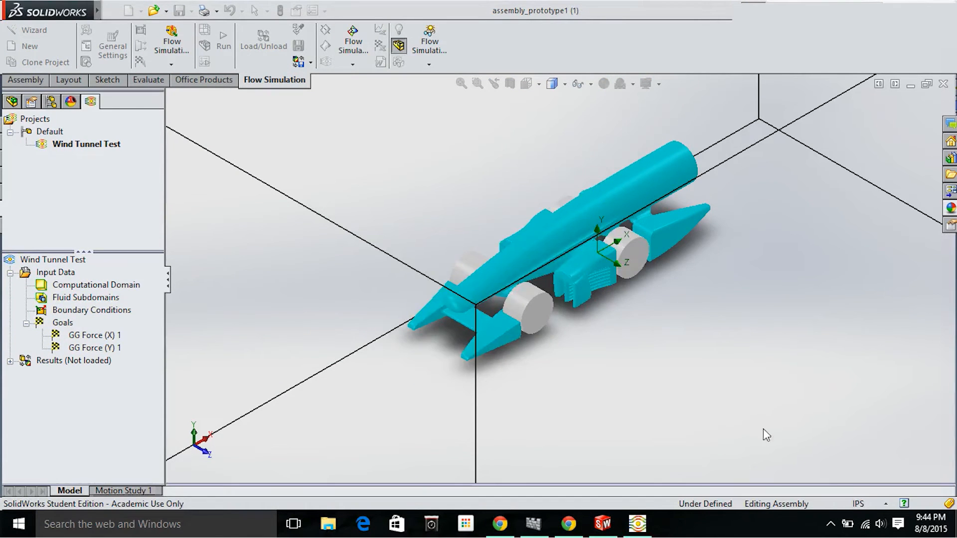
left_click(223, 41)
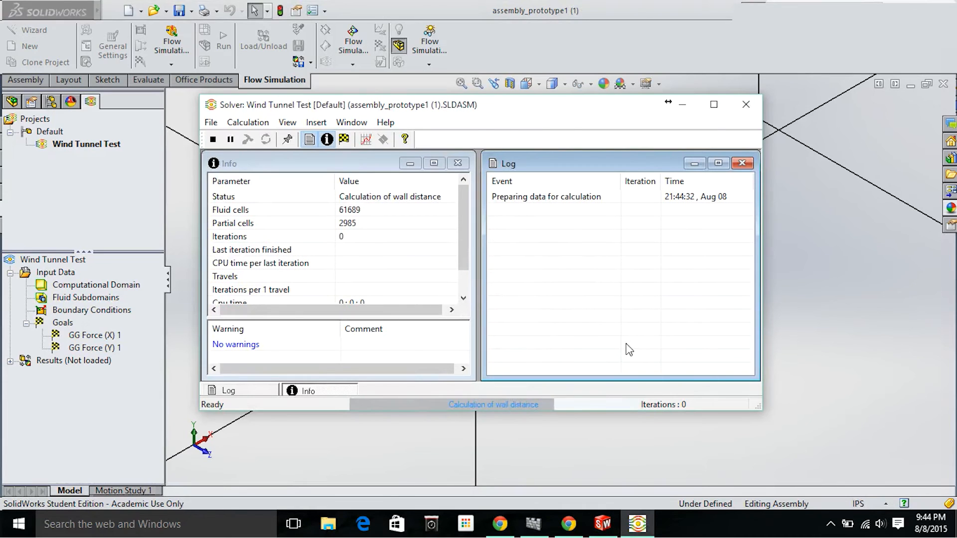